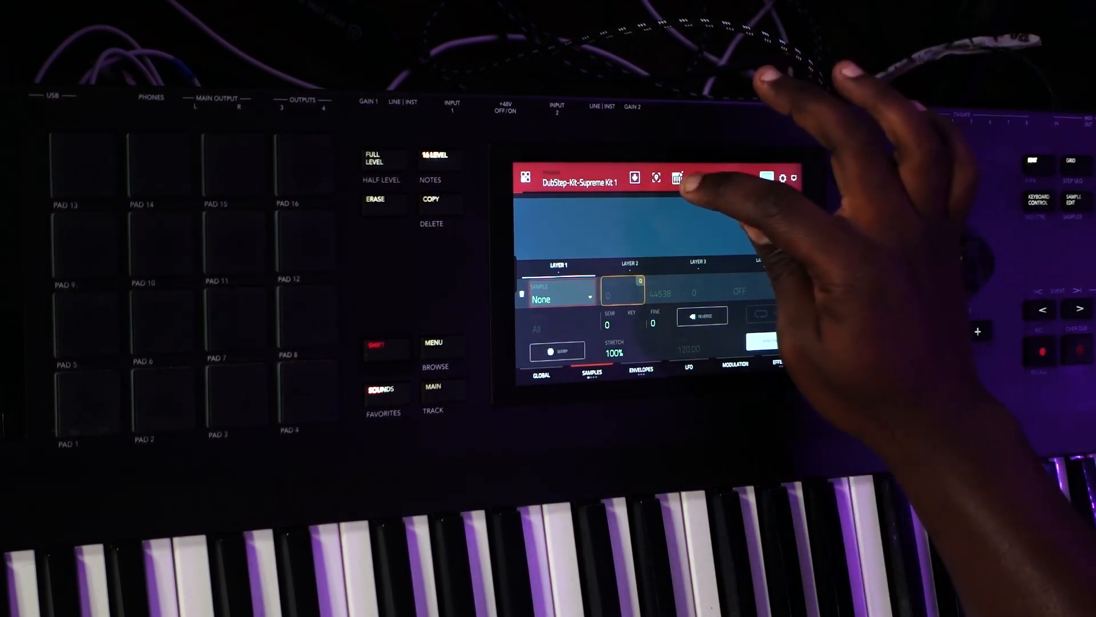
Step: In Main Mode, choose the unused Track 2 from the track list and expand its Track settings
left_click(676, 177)
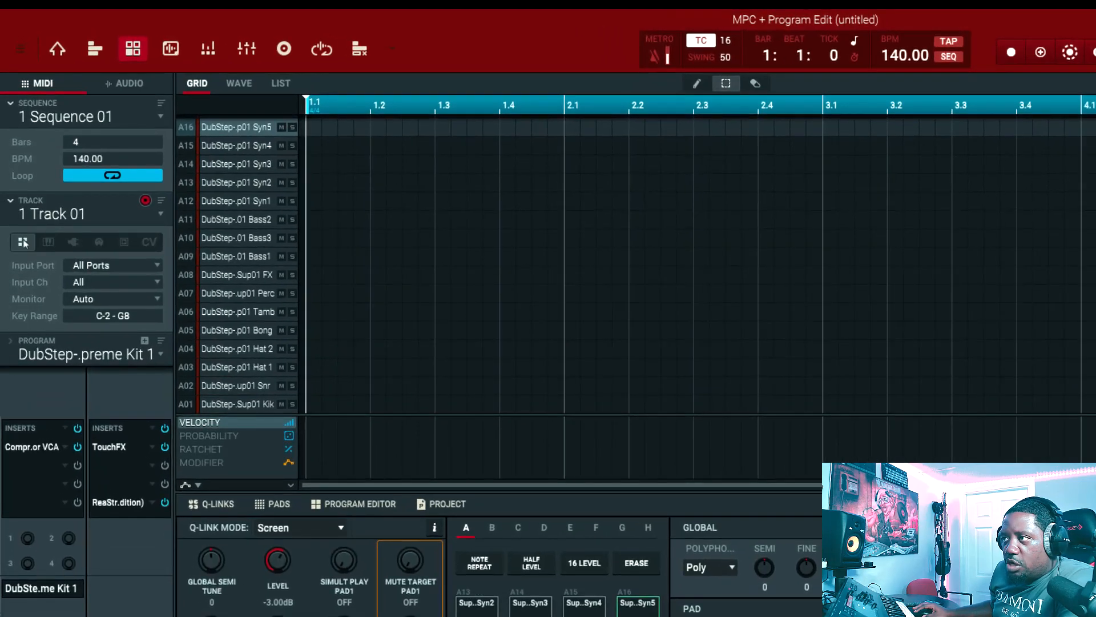
left_click(84, 214)
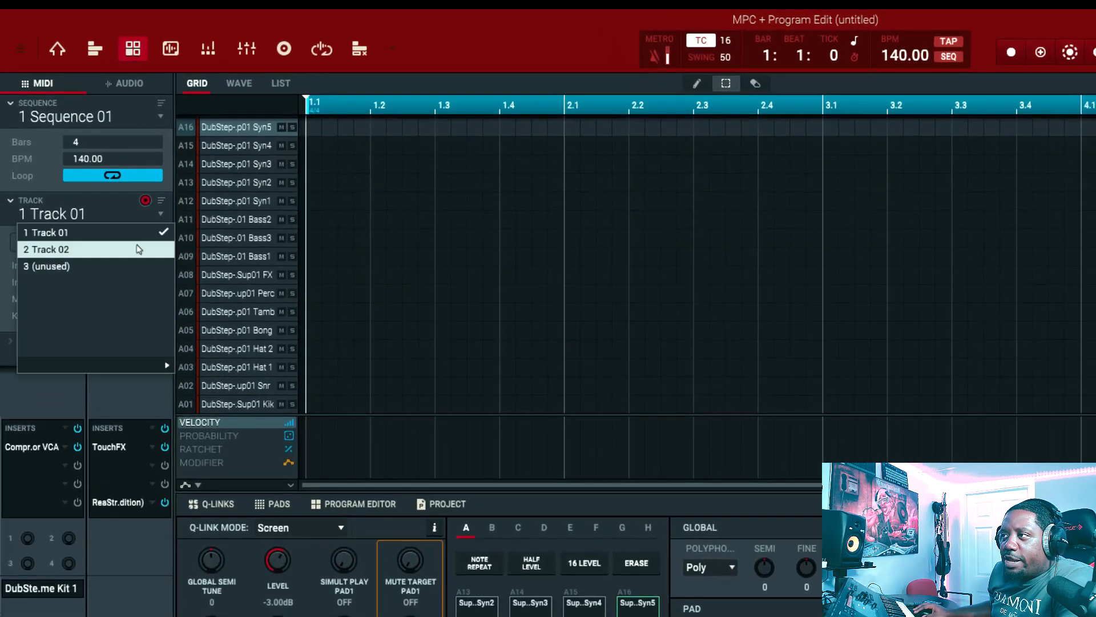
left_click(47, 249)
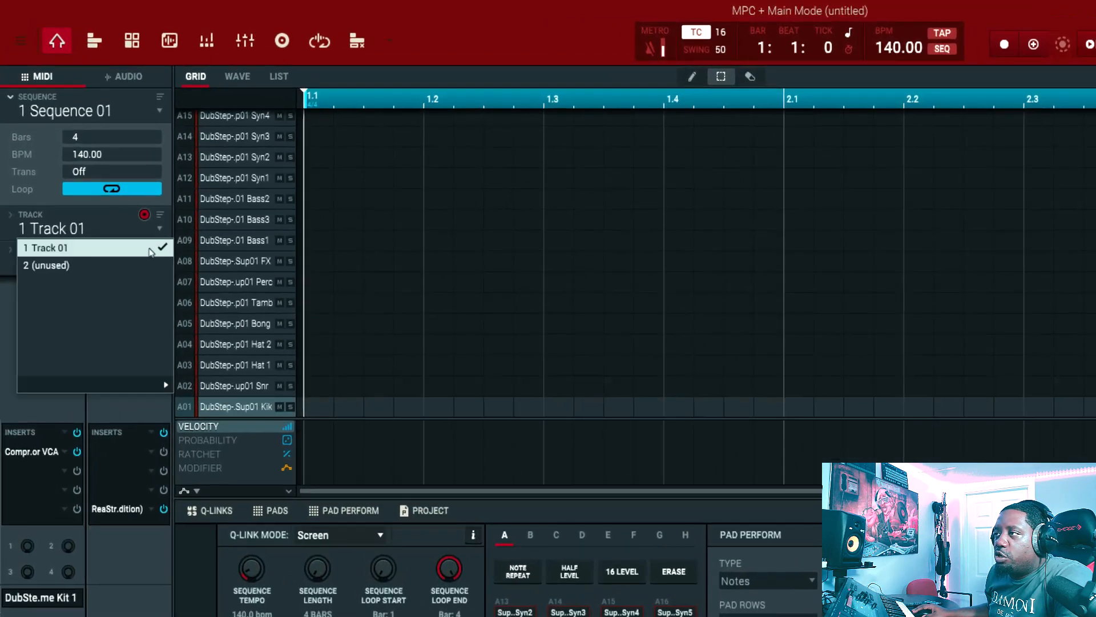
left_click(47, 265)
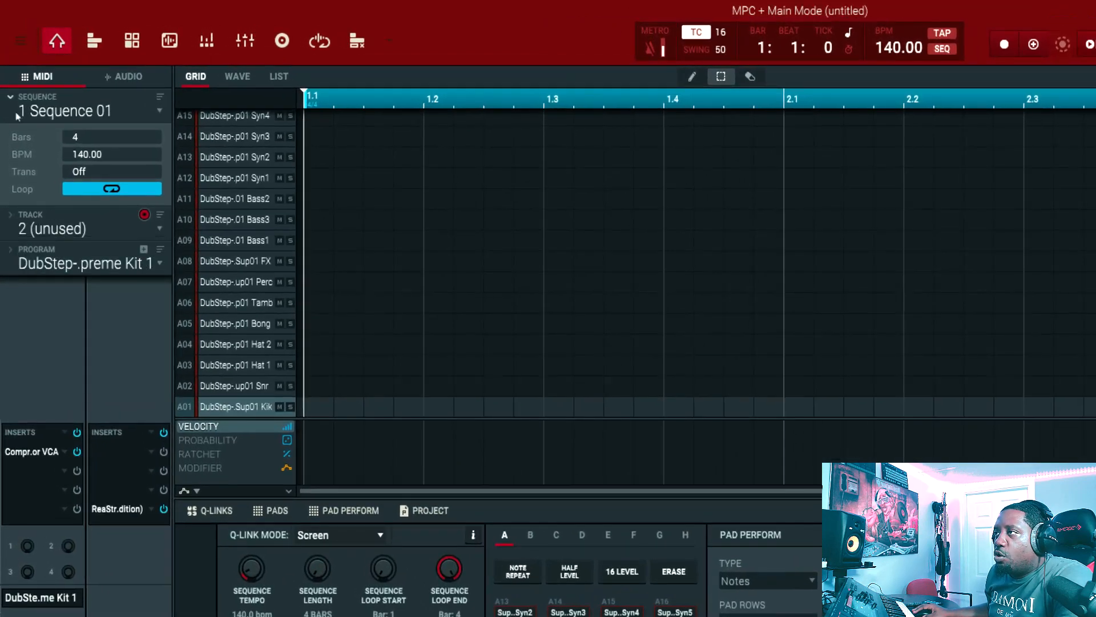
left_click(20, 40)
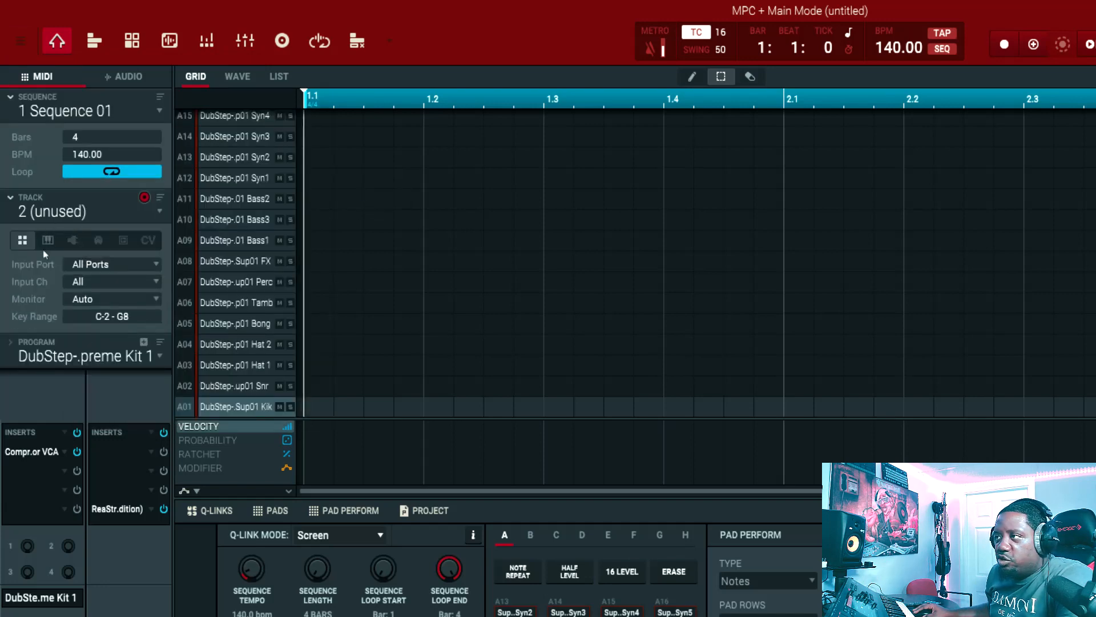
Step: Make Track 2 a keygroup track with Program 002, then view it in Track View and Program Edit
left_click(48, 239)
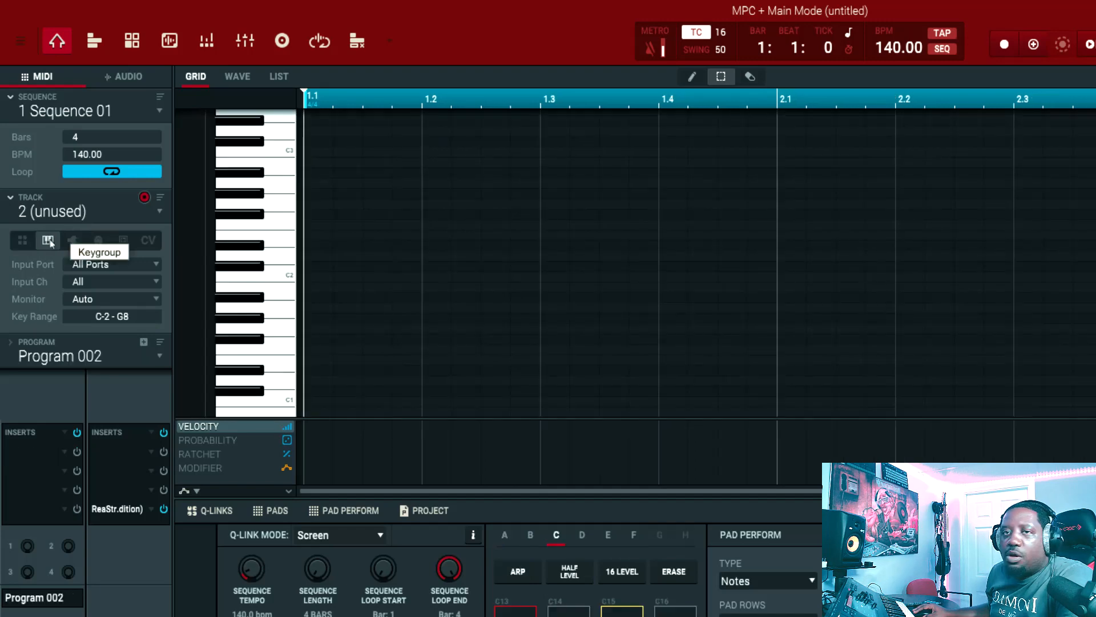
mouse_move(102, 72)
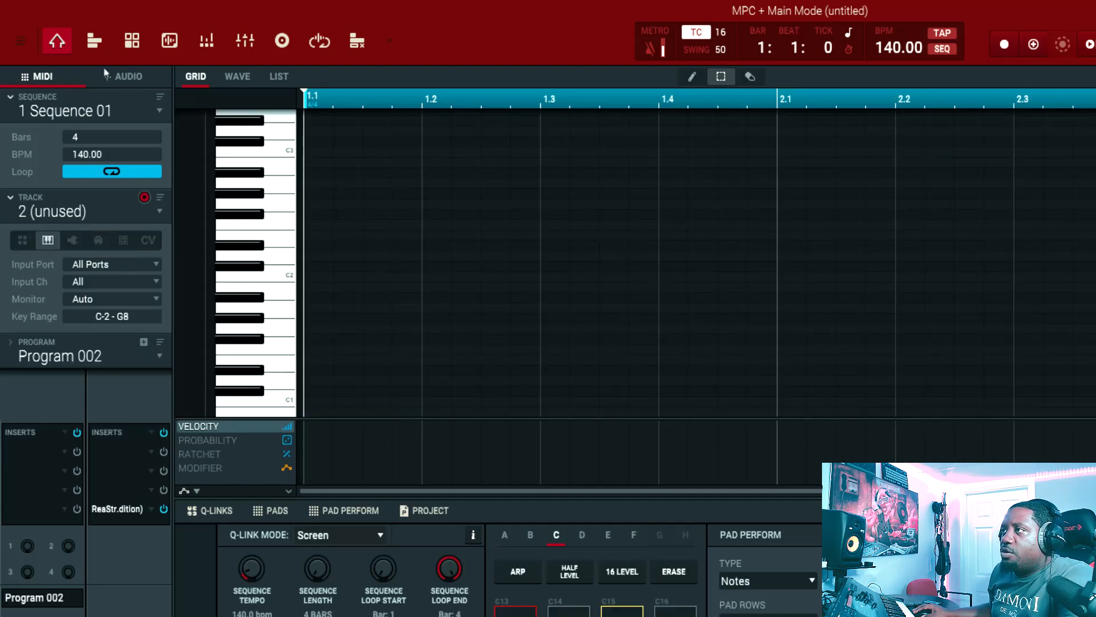
left_click(95, 40)
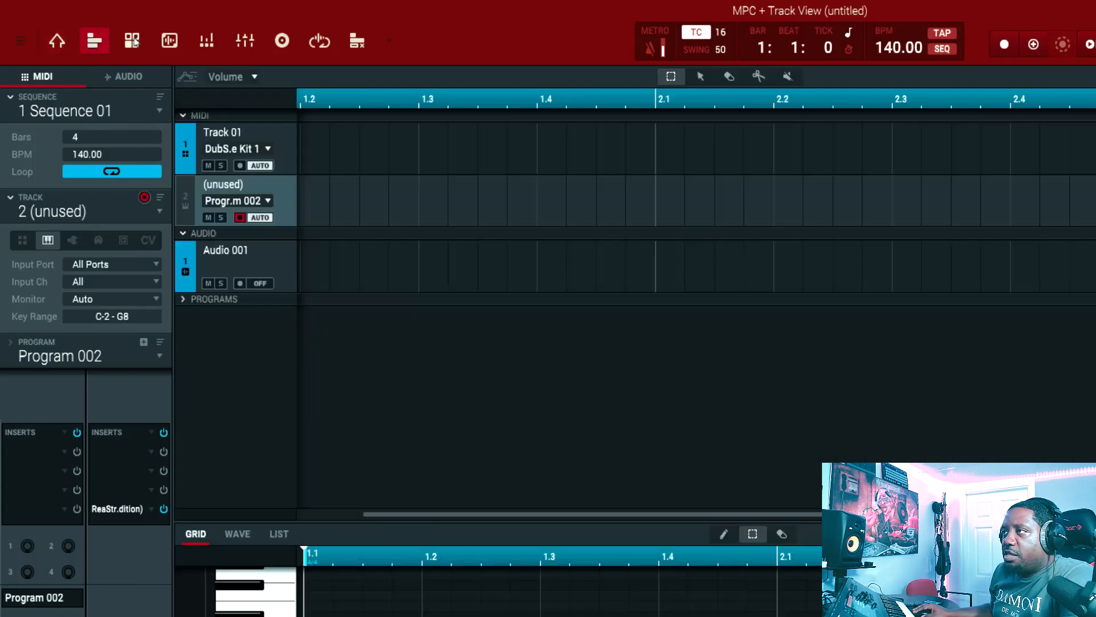
left_click(132, 40)
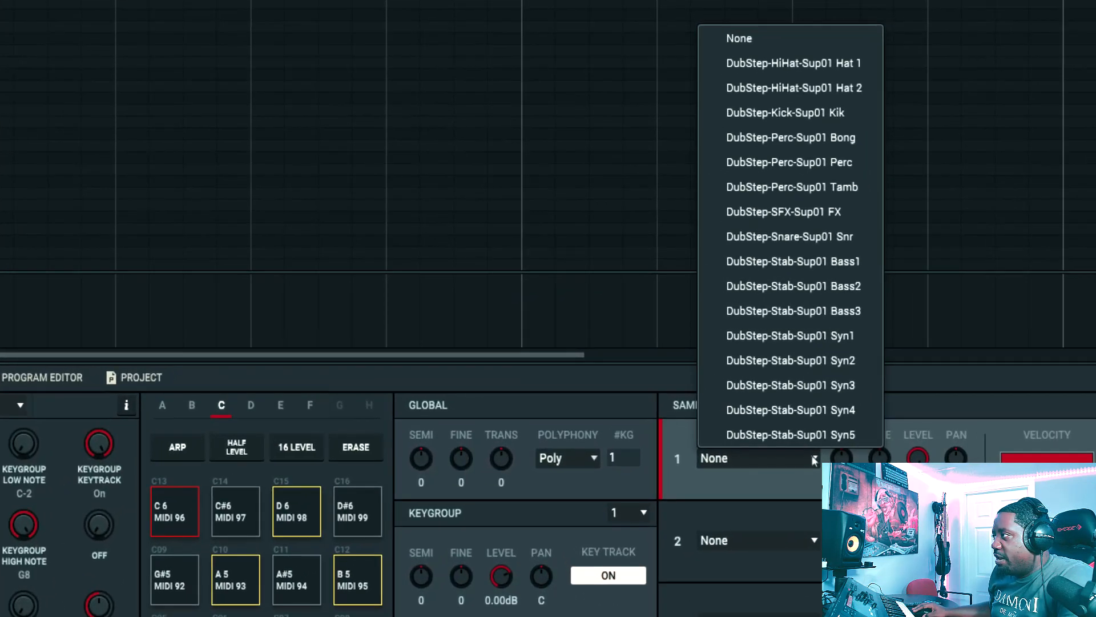
mouse_move(790, 311)
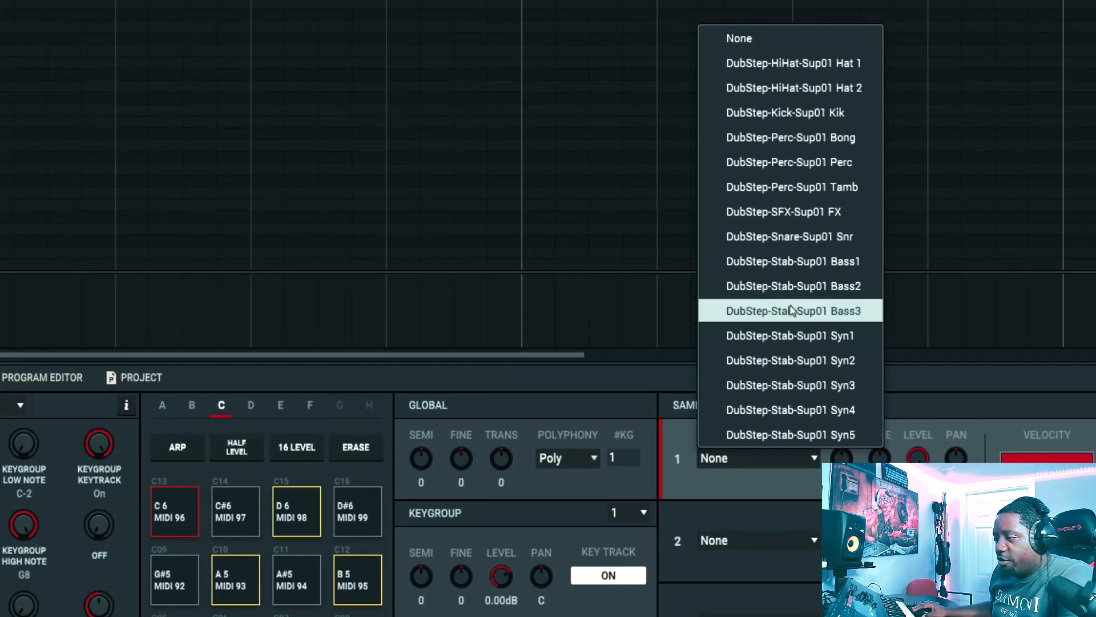
left_click(162, 405)
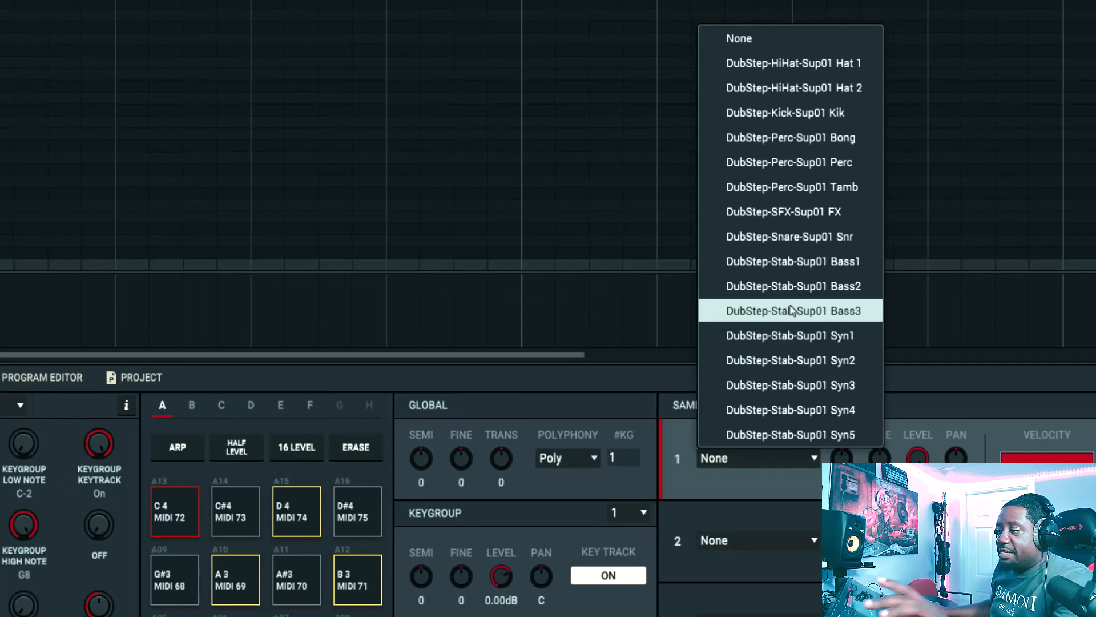
left_click(790, 434)
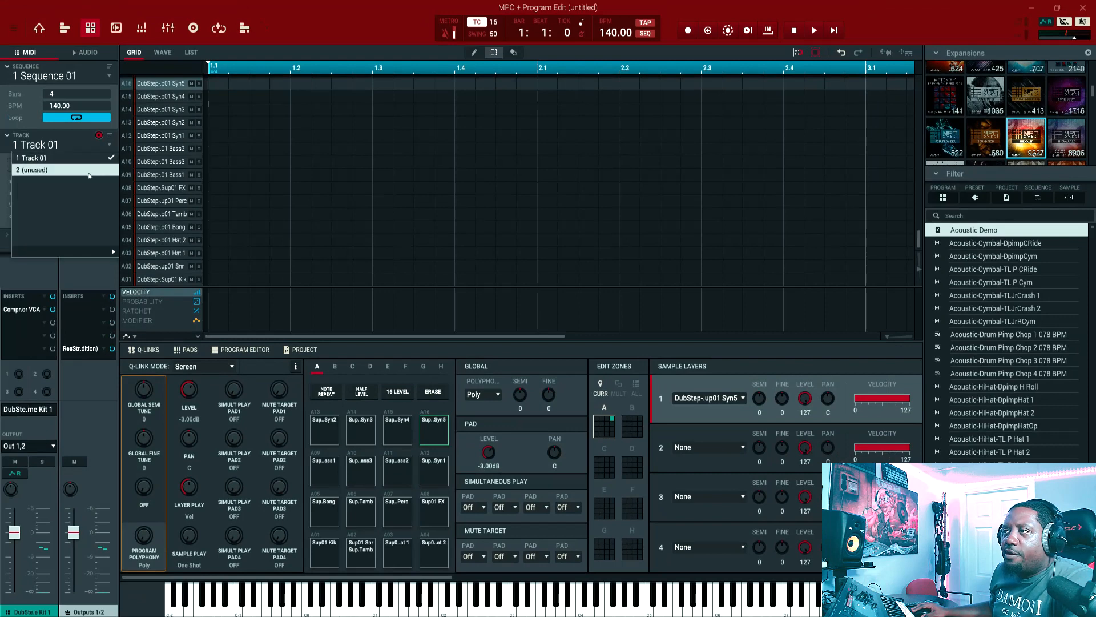
Step: Select Track 2 and load DubStep-Stab-Sup01 Syn5 into Sample Layer 1
left_click(63, 170)
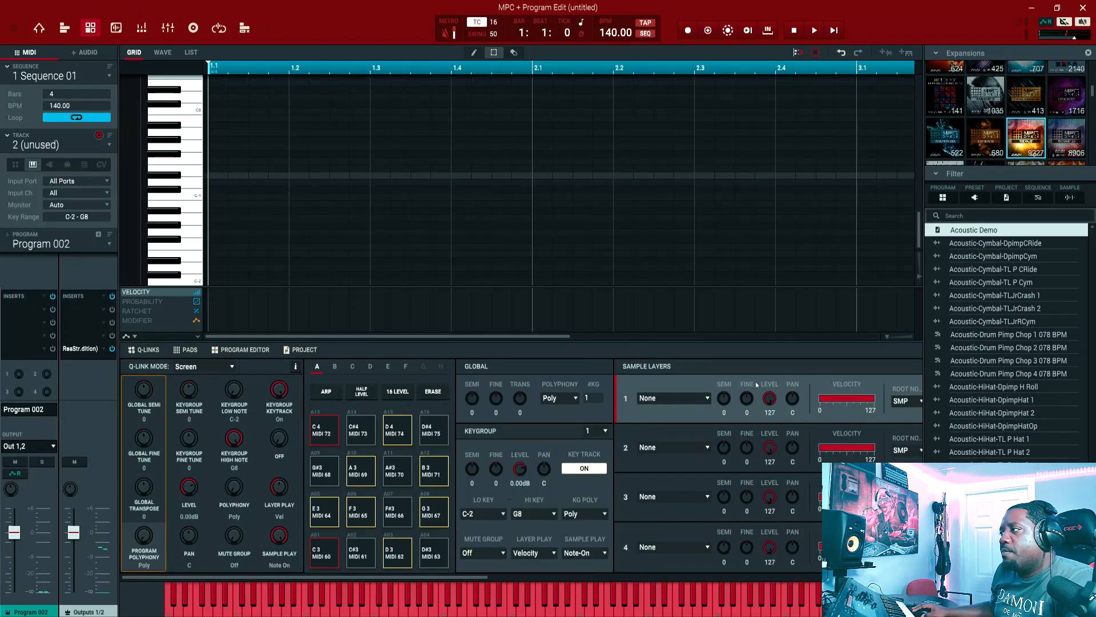
left_click(672, 398)
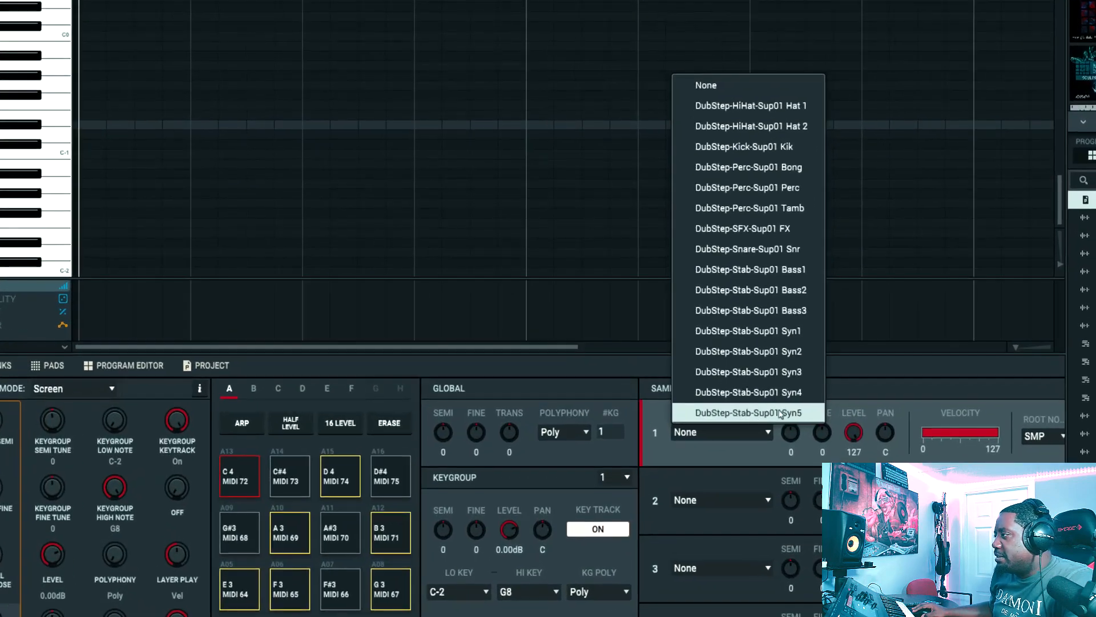
left_click(746, 412)
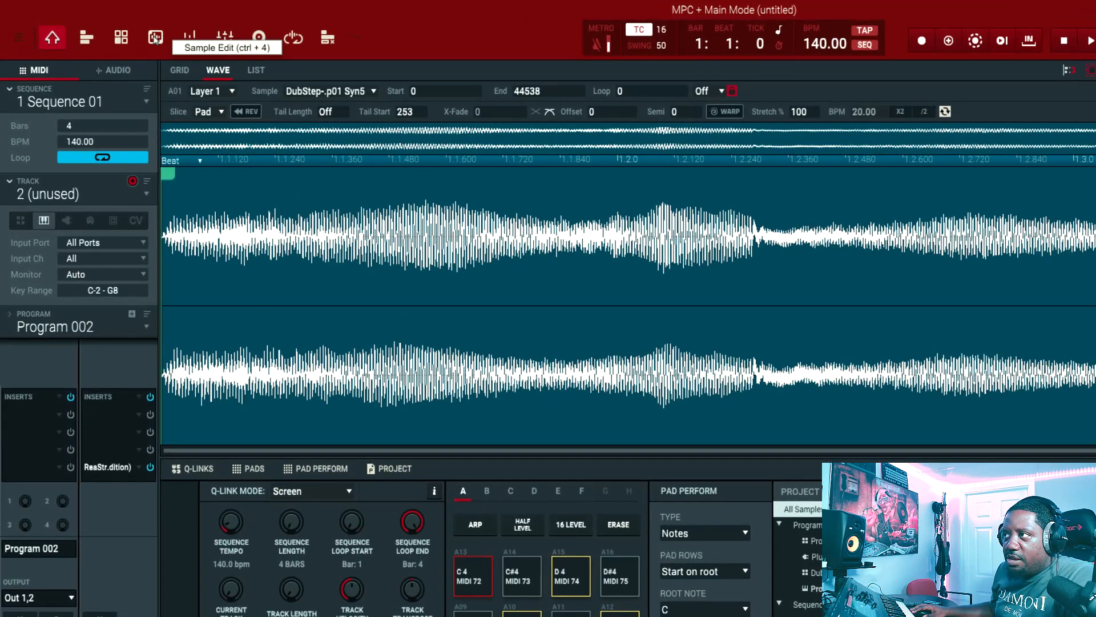
Step: Open the Syn5 sample in Sample Edit to see its detected key, G Major
left_click(156, 38)
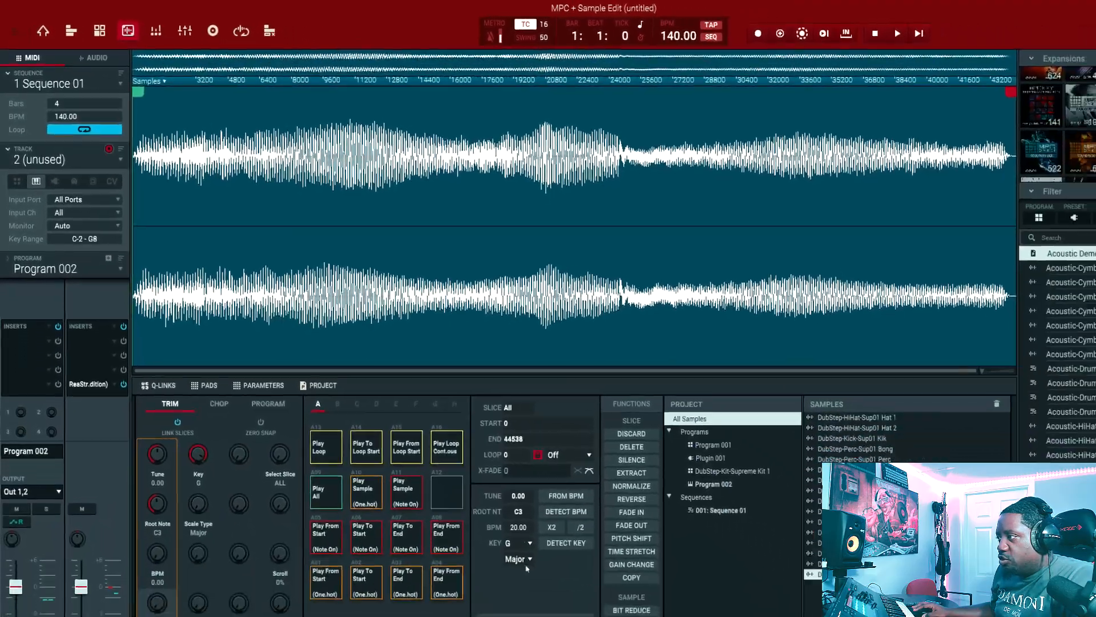